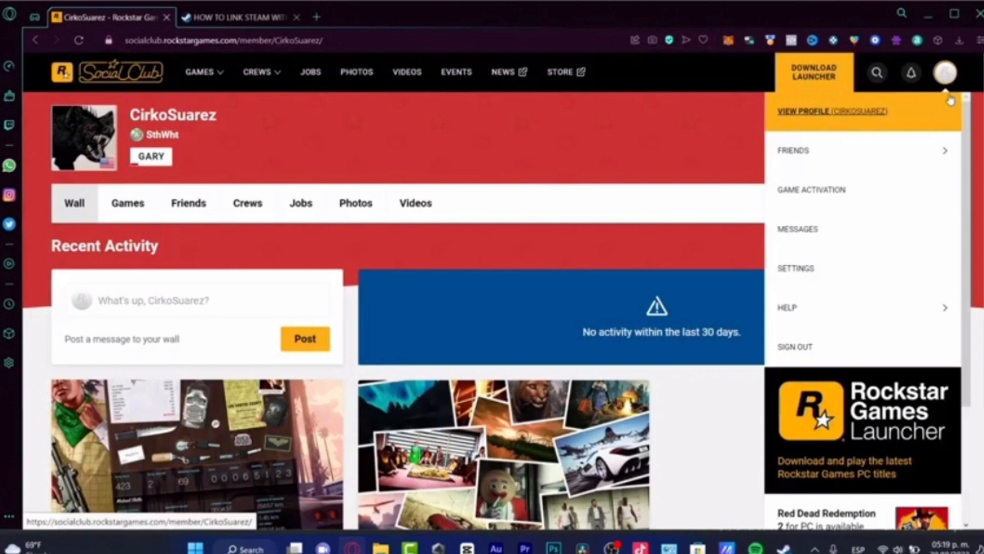
Go to the Social Club account settings page from the member profile.
{"action": "left_click", "coordinate": [796, 268]}
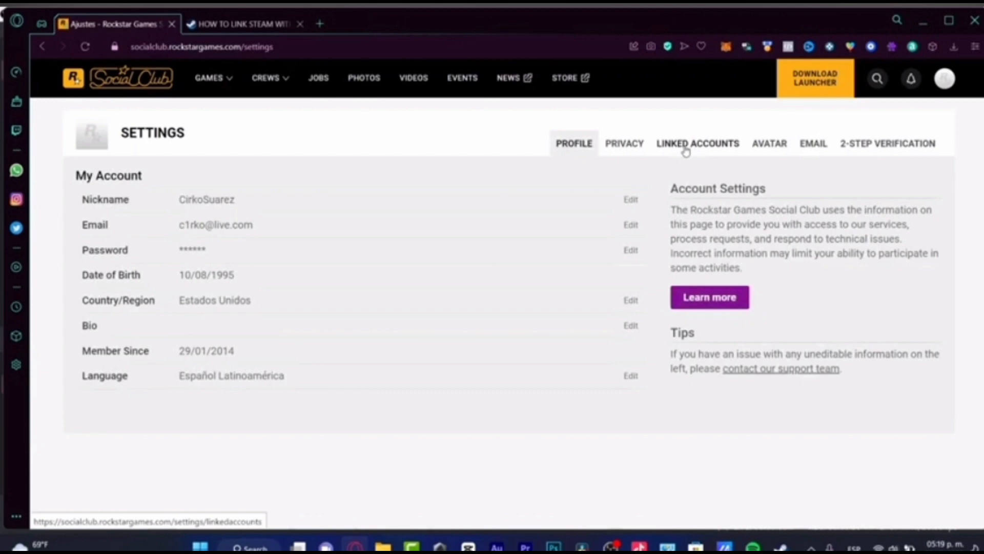
Show the Linked Accounts settings and start linking a Google account.
{"action": "left_click", "coordinate": [697, 143]}
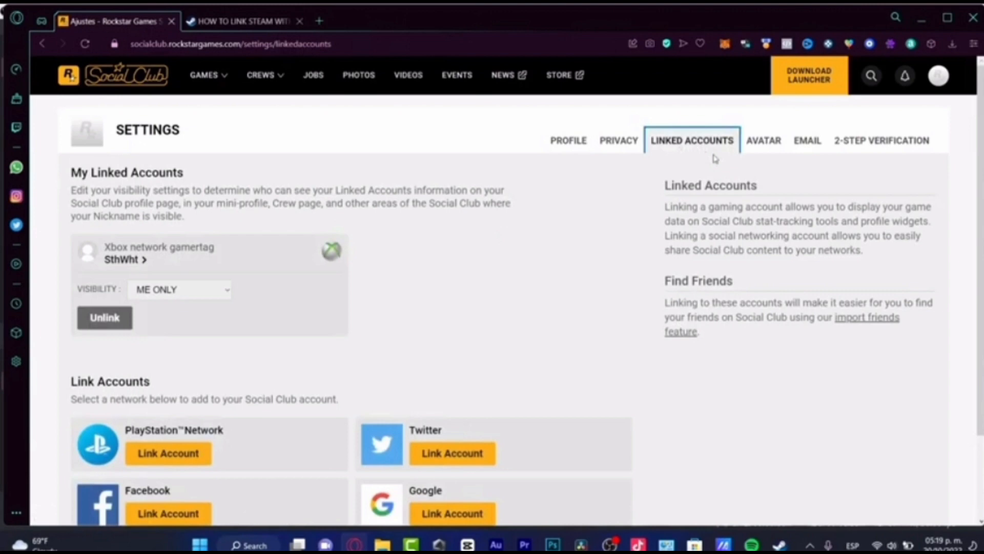
{"action": "left_click", "coordinate": [453, 512]}
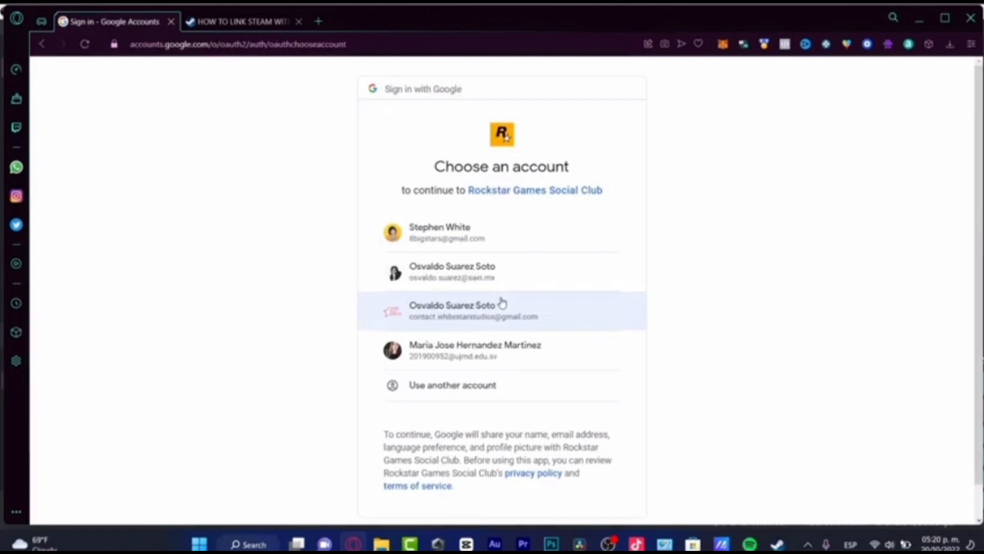
Choose the Google account to authorize, linking Google alongside Xbox and Amazon in Social Club.
{"action": "left_click", "coordinate": [439, 232]}
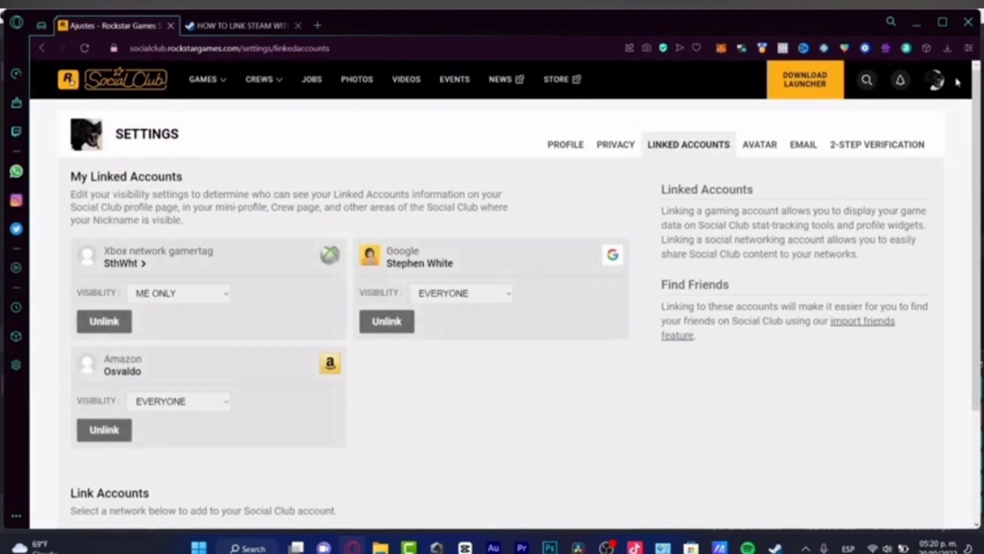
{"action": "scroll", "scroll_direction": "down", "scroll_amount": 3}
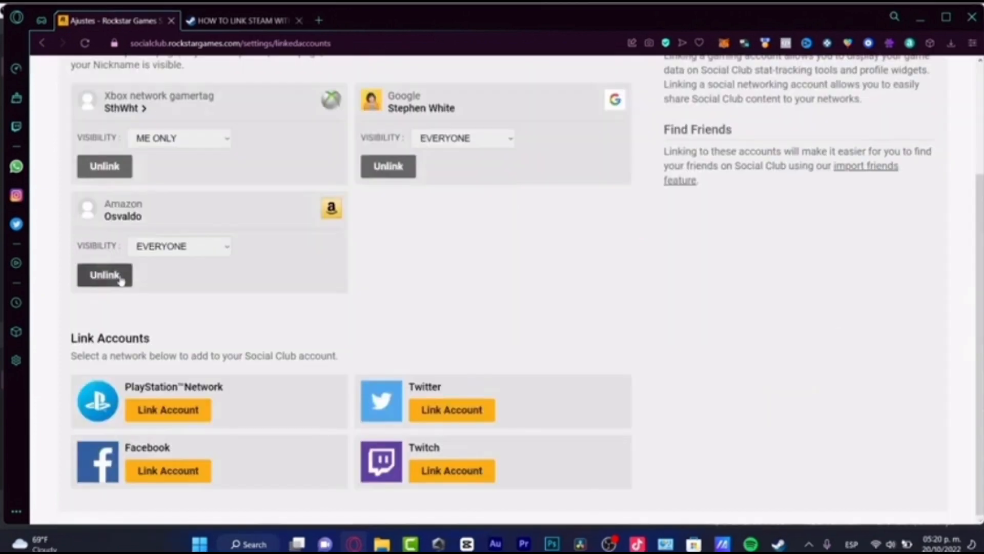